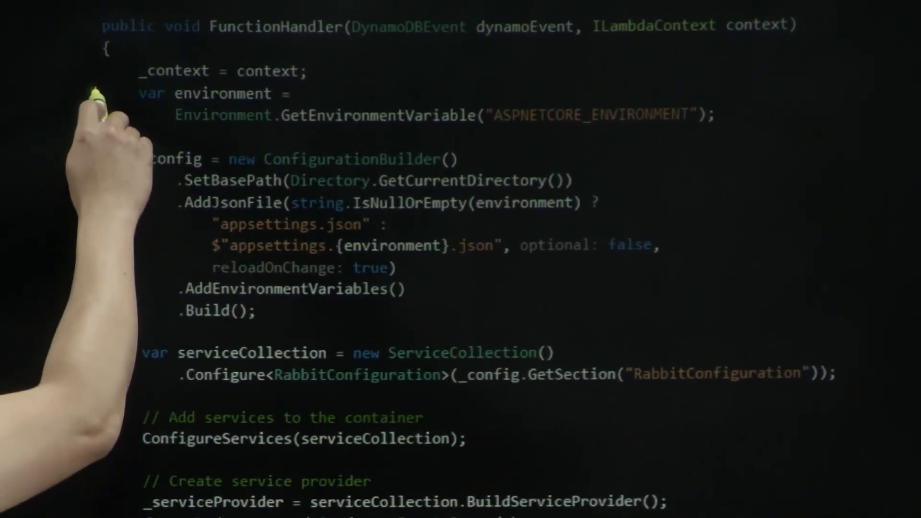
Step: Draw a yellow vertical line beside the code from 'var environment =' down to '.Build();'
drag(88, 94, 88, 315)
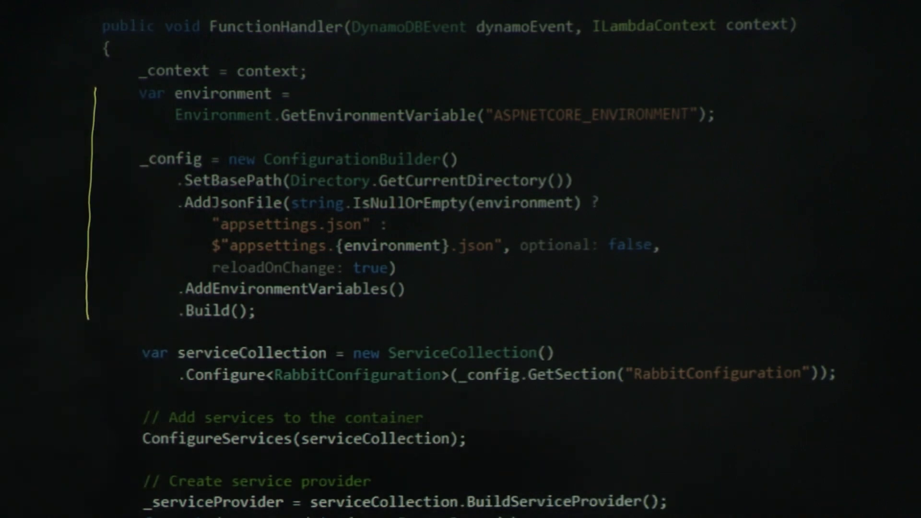
Step: Scroll down and bracket the foreach loop over dynamoEvent records to its closing brace
scroll(down, 3)
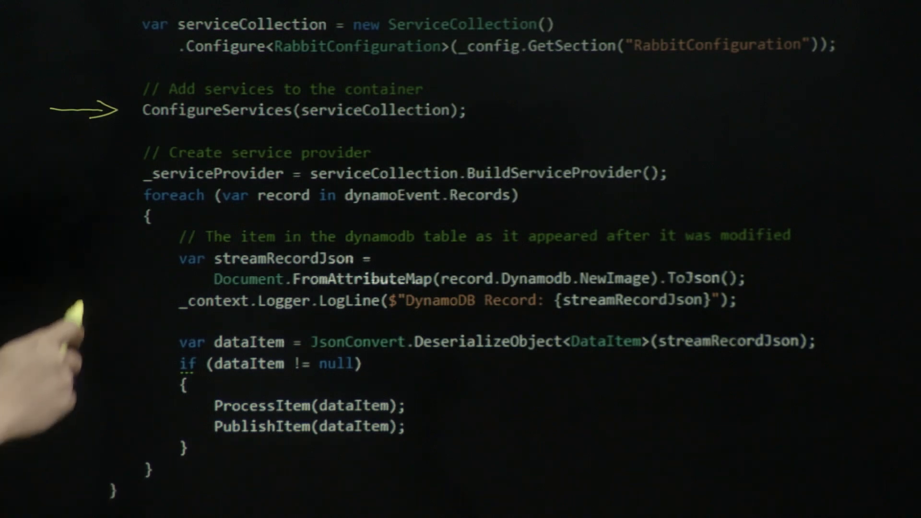
drag(89, 188, 89, 470)
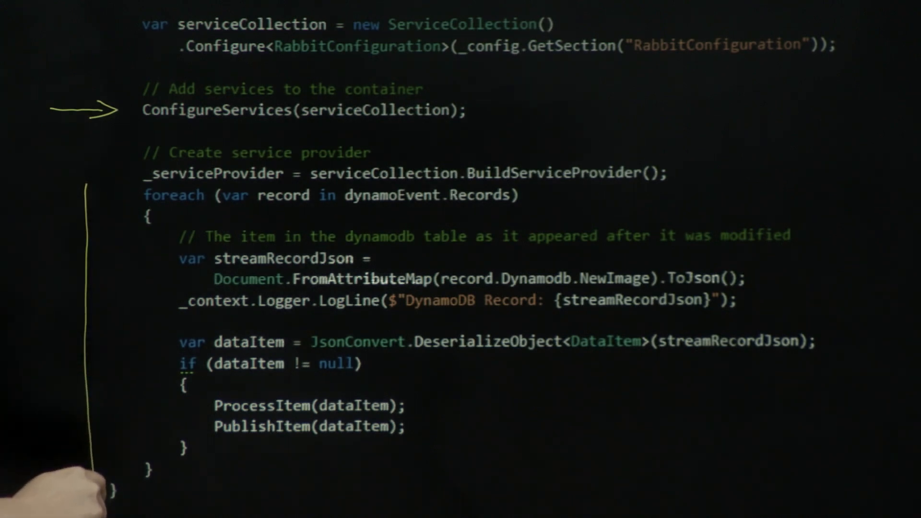